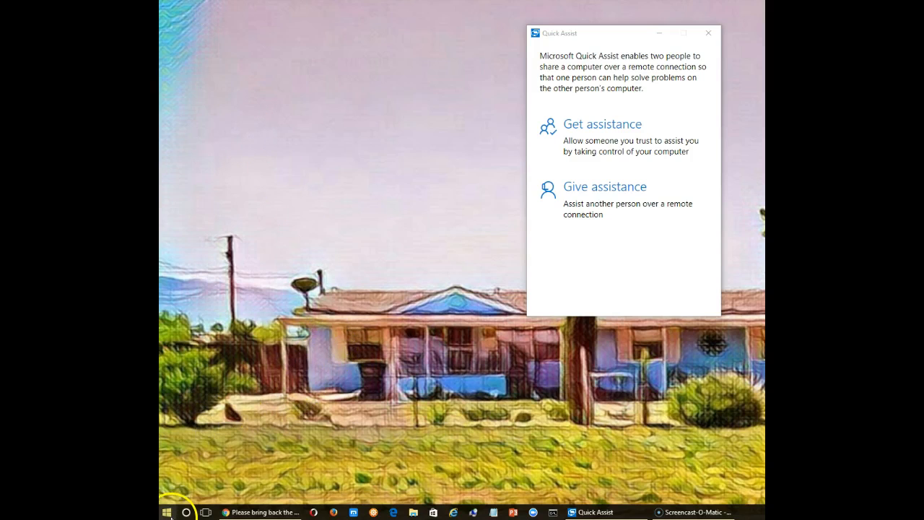
pyautogui.moveTo(167, 512)
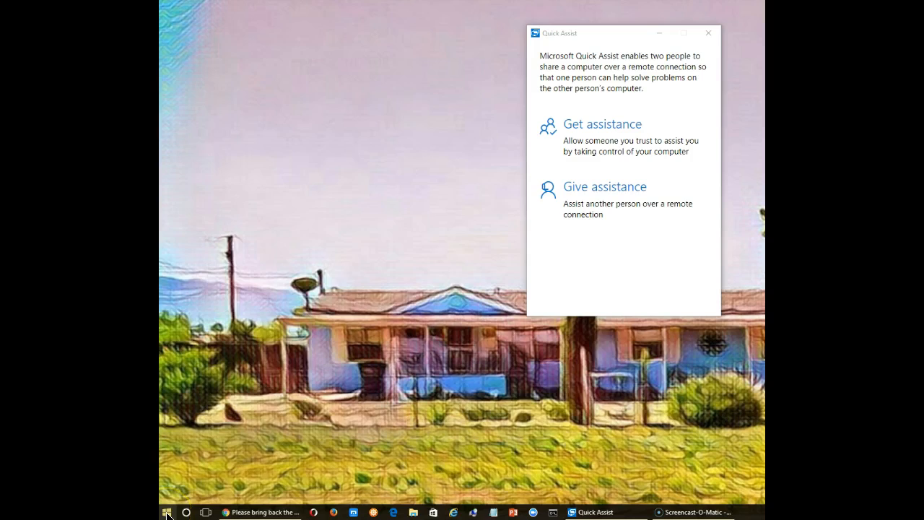
# Step: Pin Quick Assist to the taskbar and confirm it now offers Unpin from taskbar
pyautogui.click(167, 511)
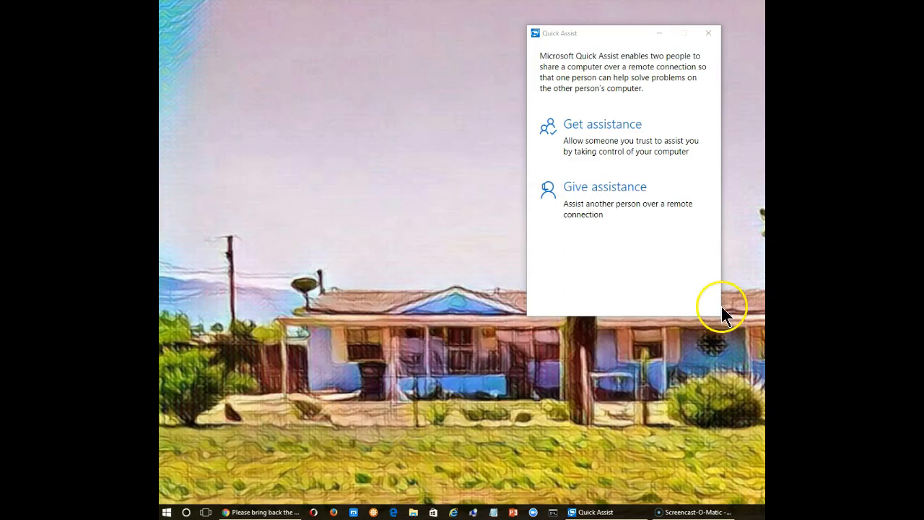
pyautogui.moveTo(636, 453)
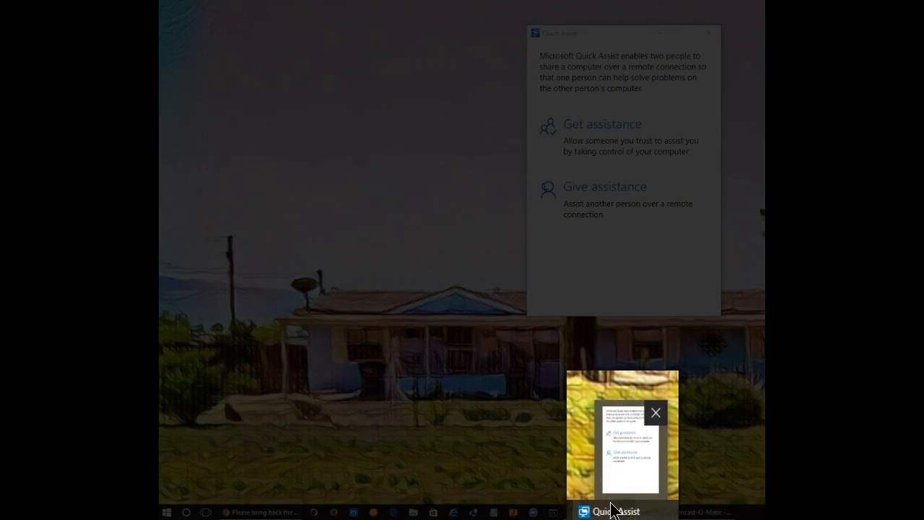
pyautogui.rightClick(614, 511)
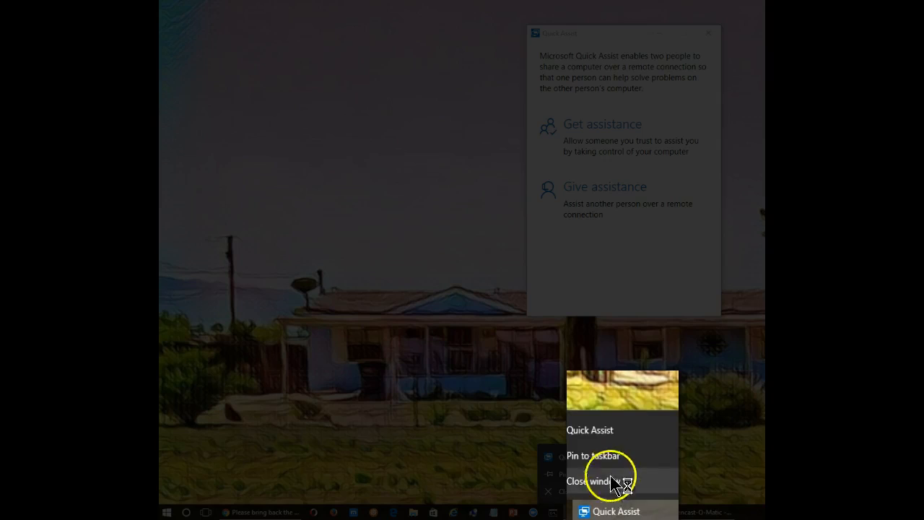
pyautogui.moveTo(593, 456)
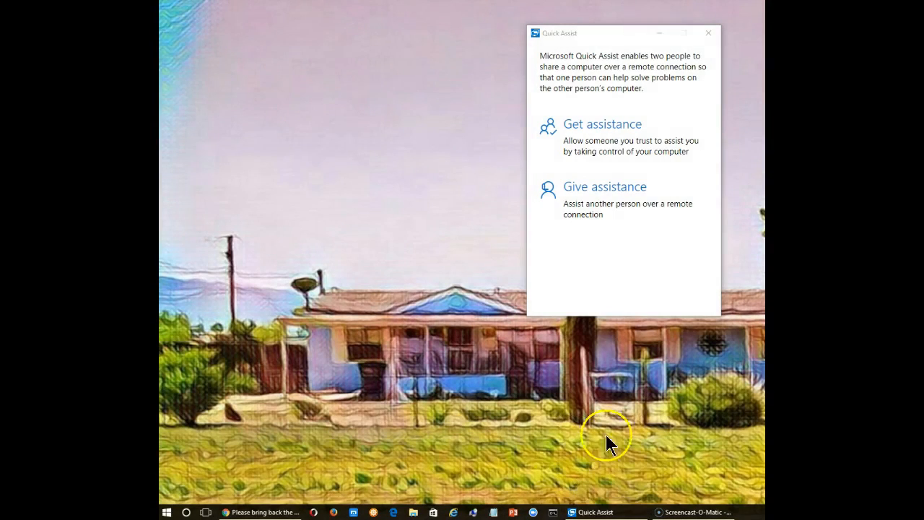
pyautogui.moveTo(595, 512)
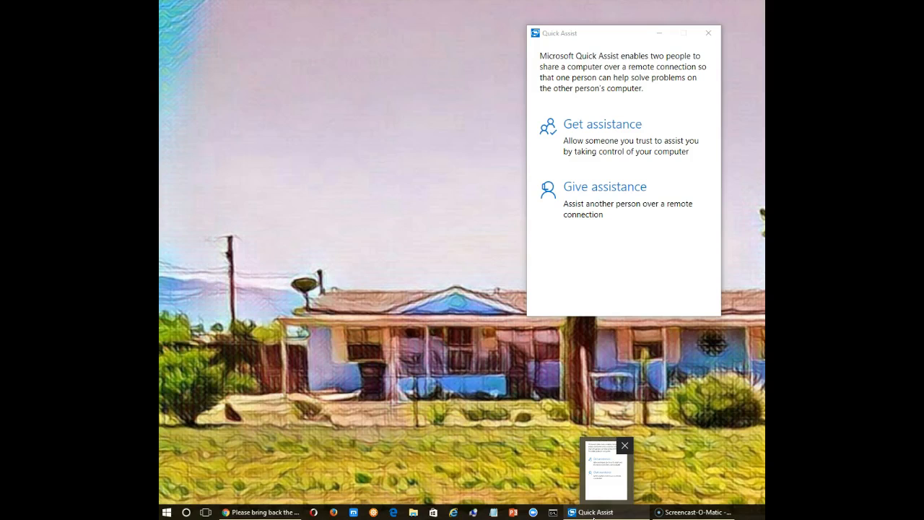
pyautogui.rightClick(595, 512)
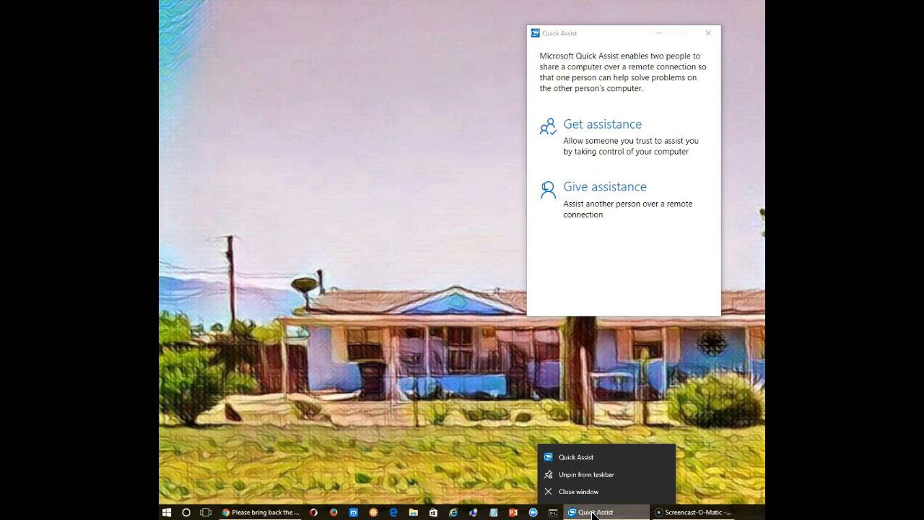
pyautogui.moveTo(585, 474)
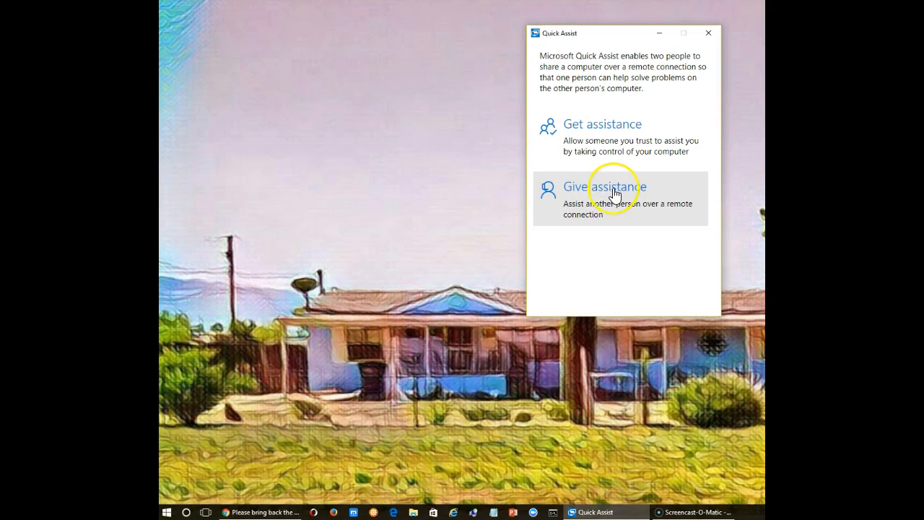
# Step: Choose Give assistance in Quick Assist
pyautogui.click(603, 186)
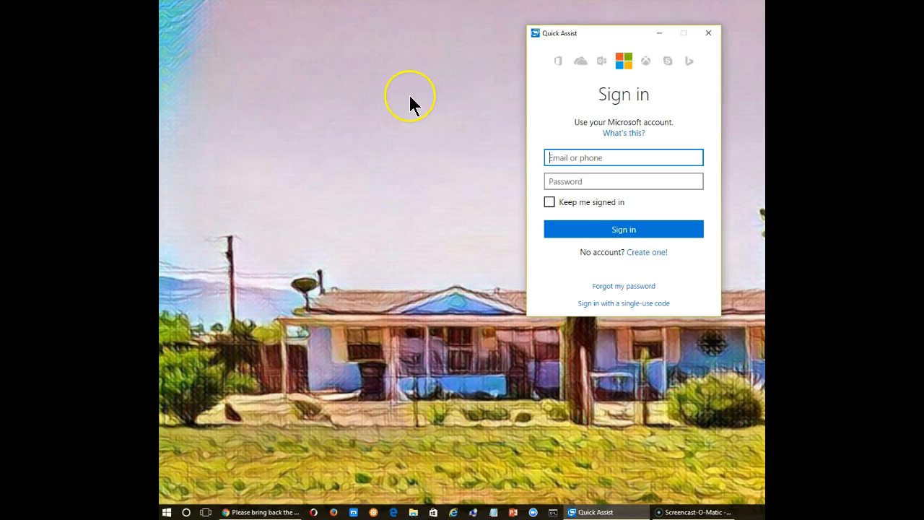
pyautogui.moveTo(411, 101)
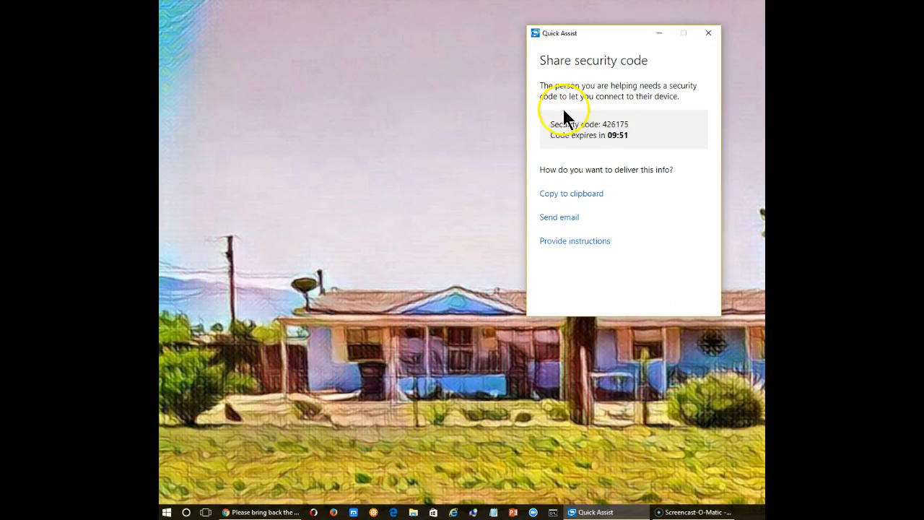
pyautogui.moveTo(591, 151)
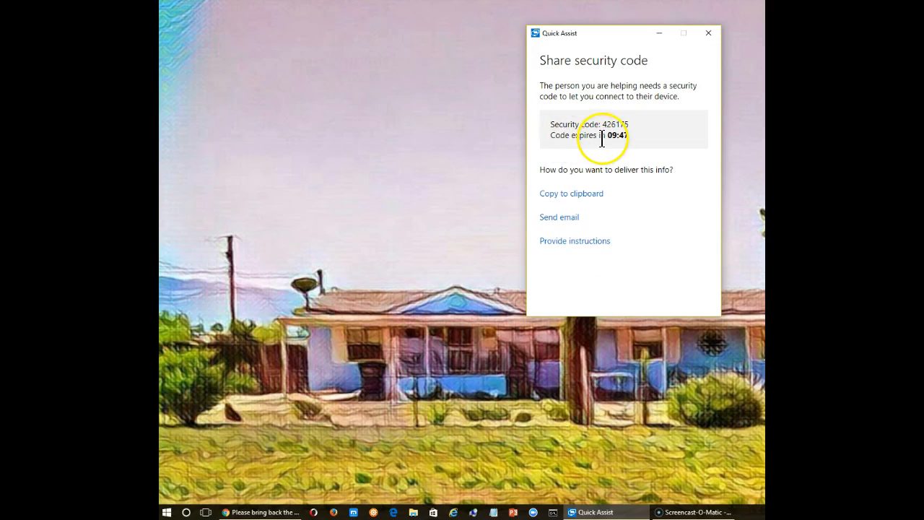
pyautogui.moveTo(533, 119)
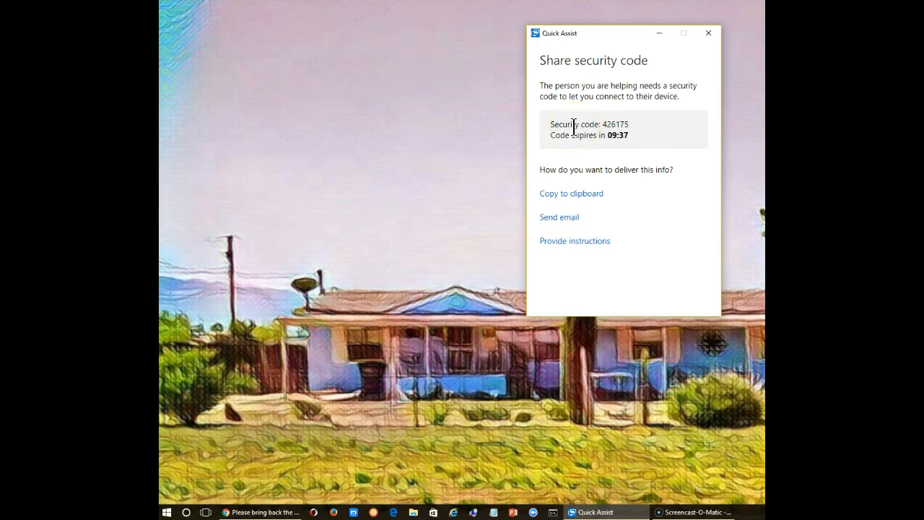
pyautogui.moveTo(615, 117)
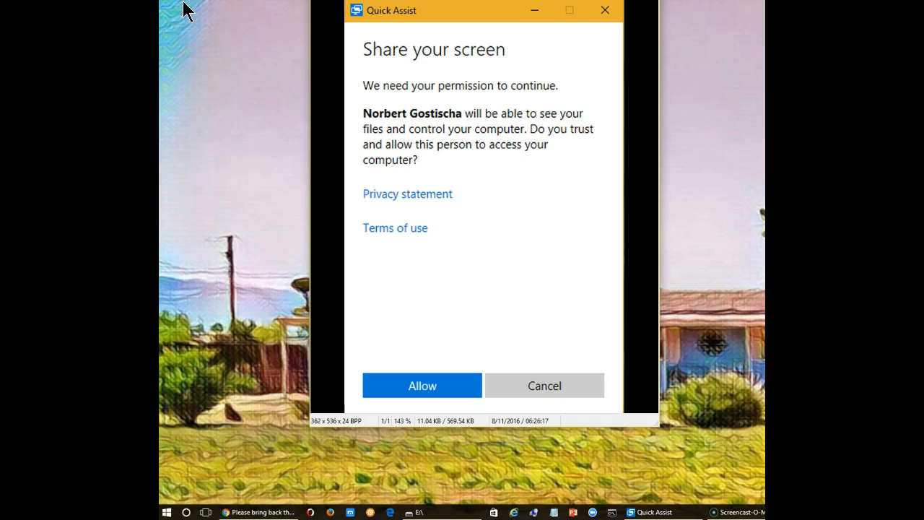
pyautogui.moveTo(418, 90)
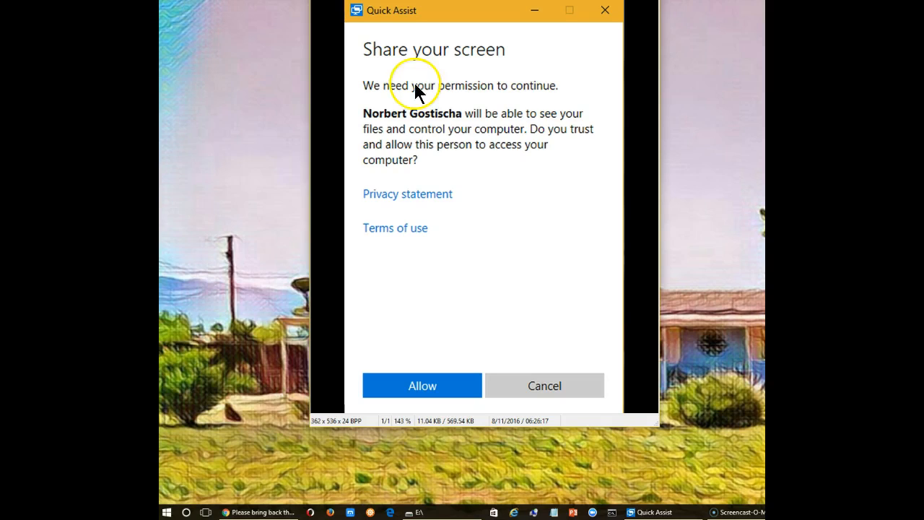
pyautogui.moveTo(432, 396)
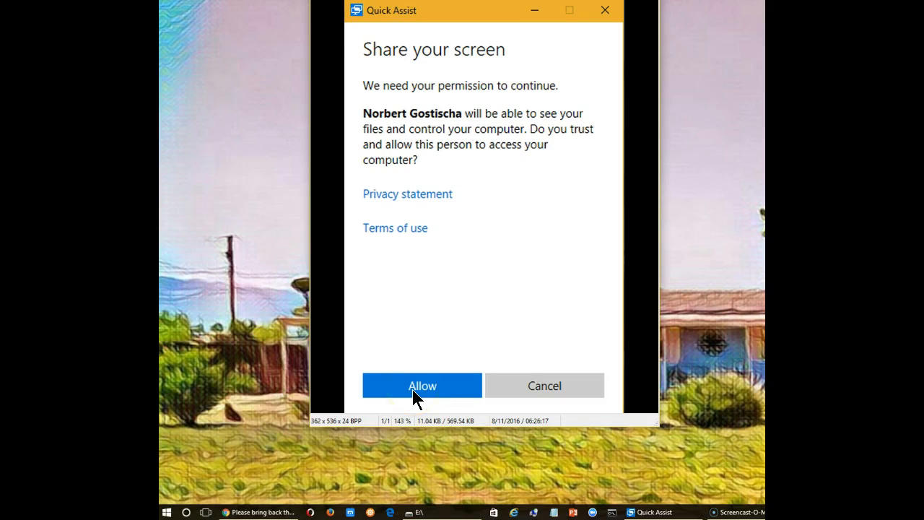
# Step: Allow screen sharing on the Share your screen prompt
pyautogui.click(422, 385)
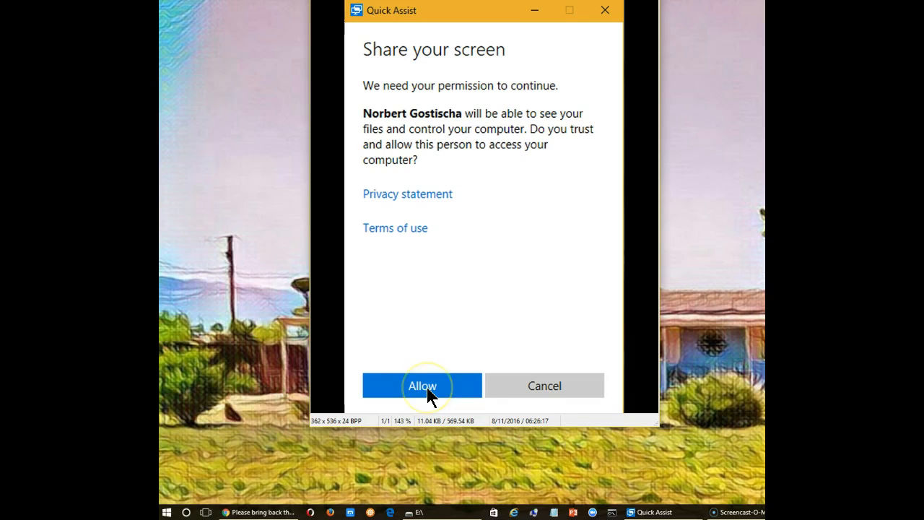
pyautogui.click(421, 385)
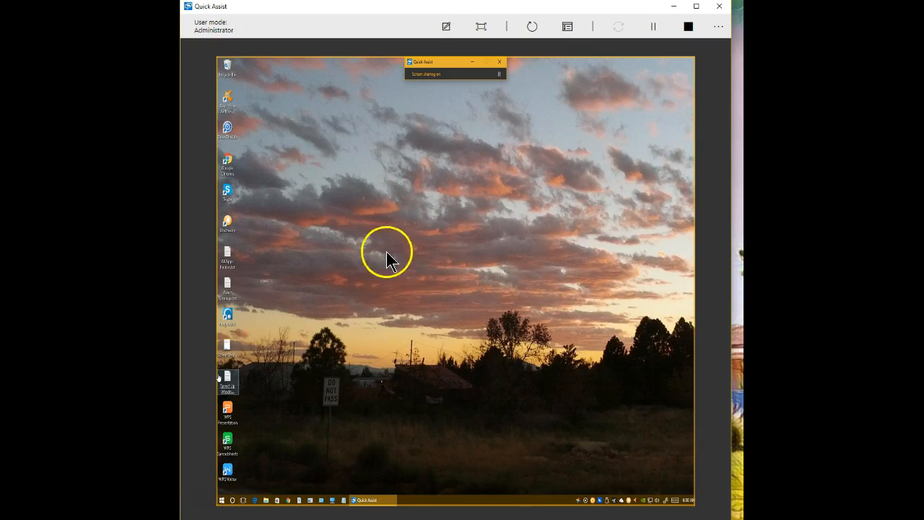
pyautogui.moveTo(377, 261)
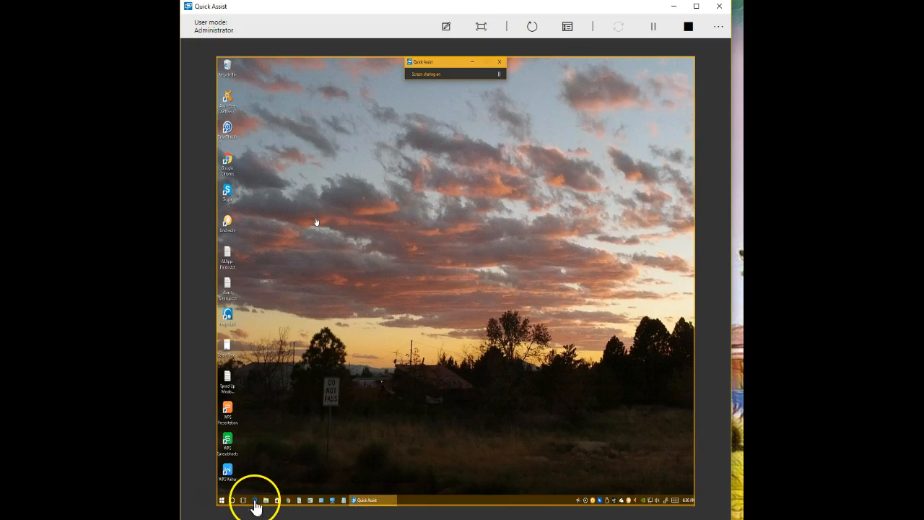
# Step: Open Edge from the remote taskbar, then close it
pyautogui.click(255, 499)
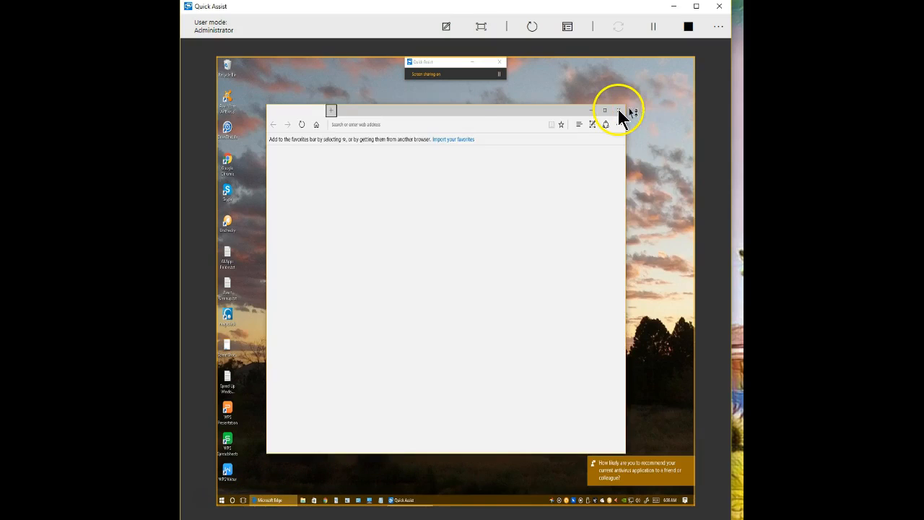
pyautogui.click(221, 500)
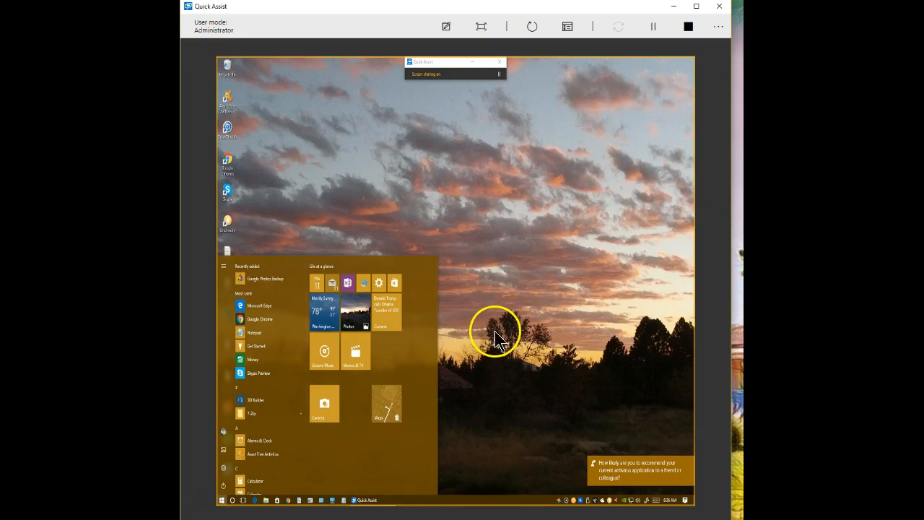
pyautogui.moveTo(505, 324)
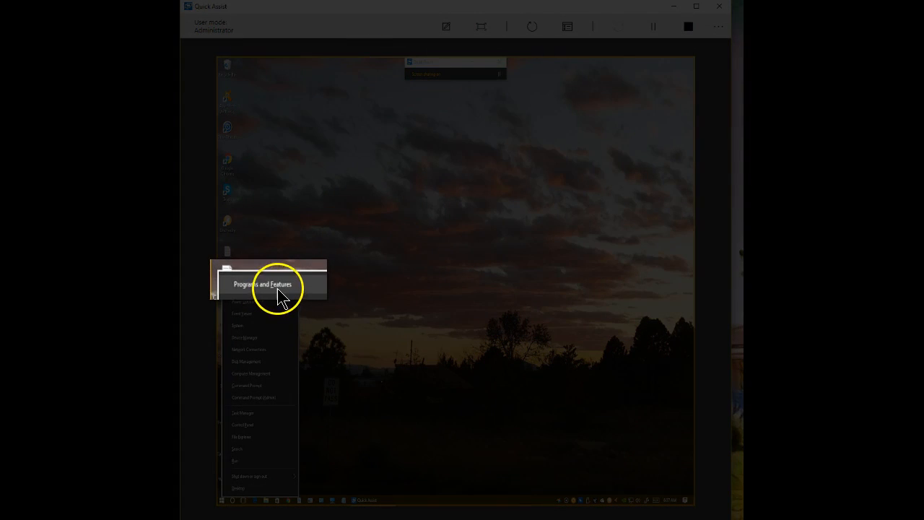
# Step: Open Programs and Features remotely and show Uninstall/Change for Avast Free Antivirus
pyautogui.click(262, 283)
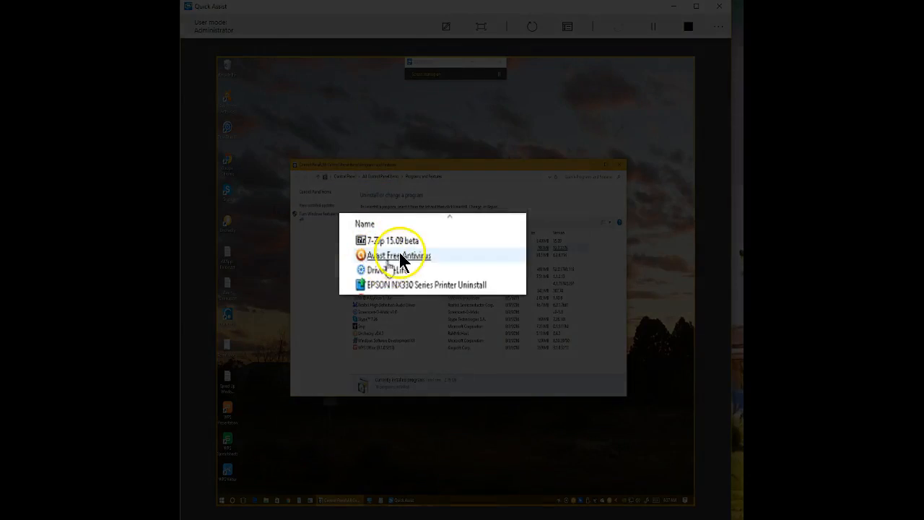
pyautogui.rightClick(398, 255)
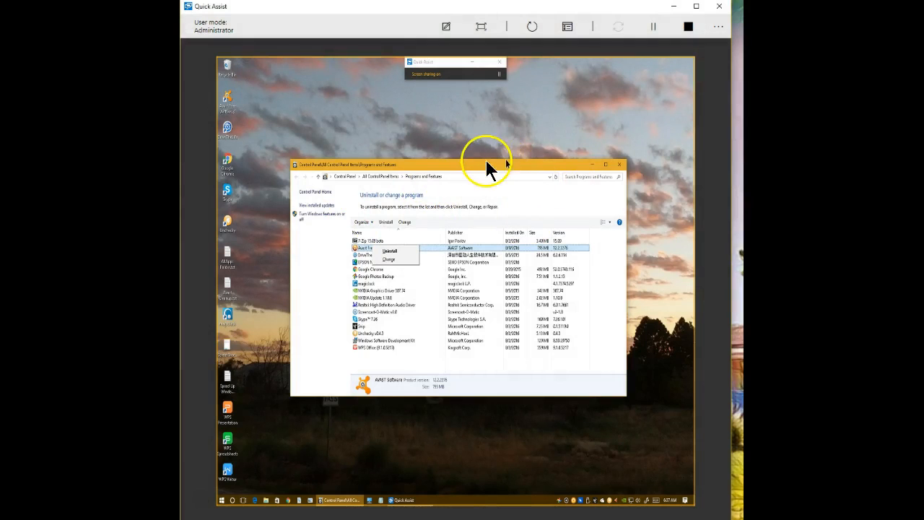
pyautogui.moveTo(621, 166)
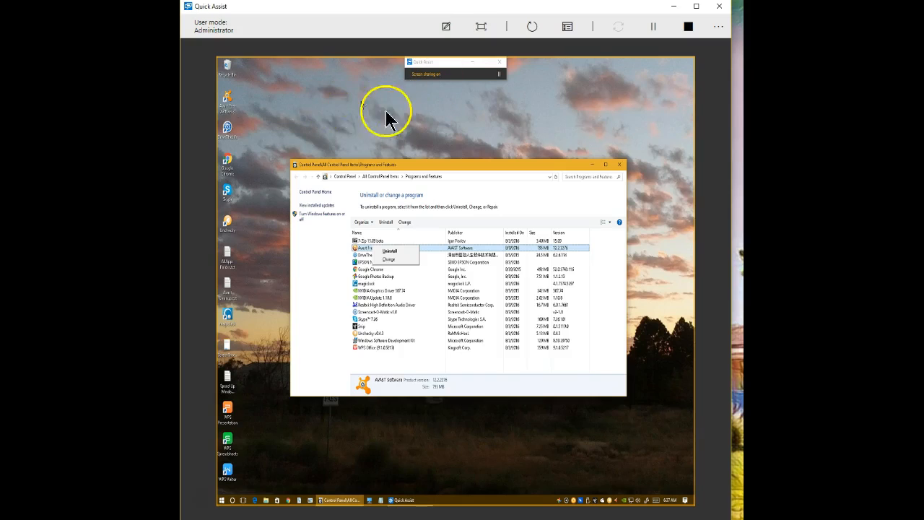
pyautogui.moveTo(644, 159)
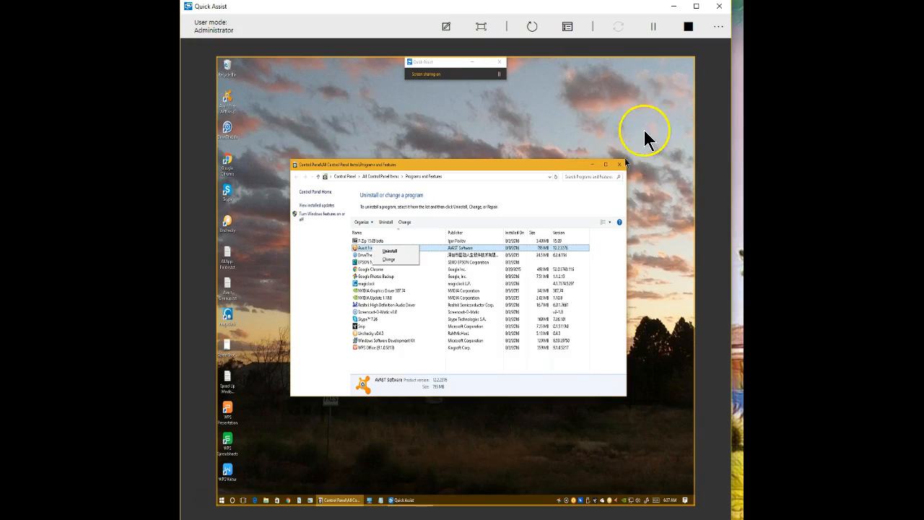
pyautogui.moveTo(650, 173)
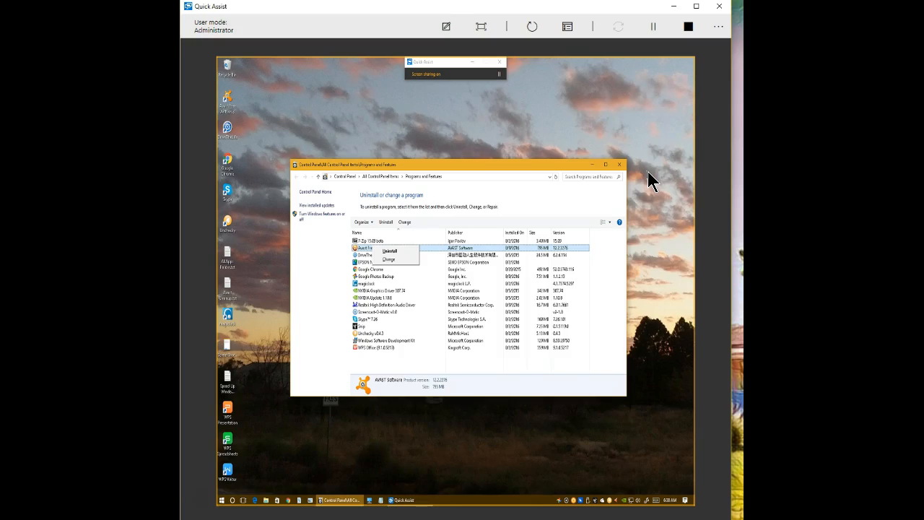
pyautogui.moveTo(475, 147)
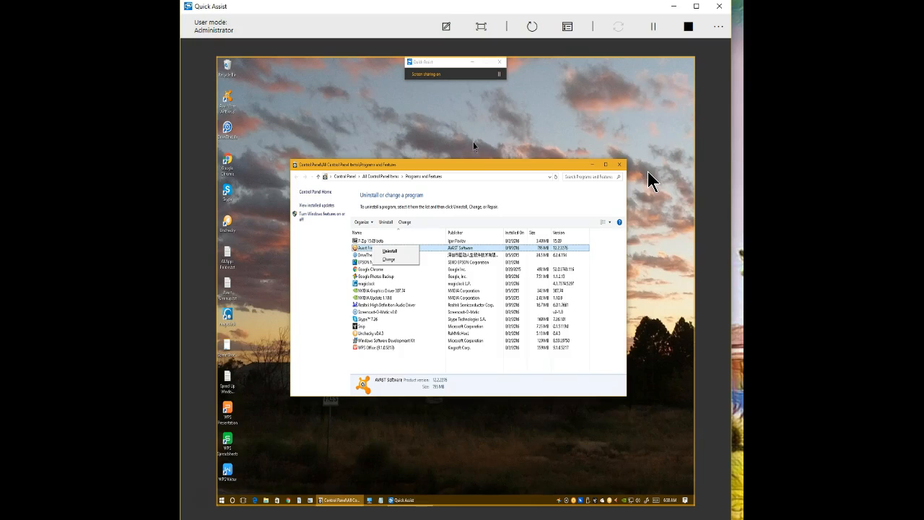